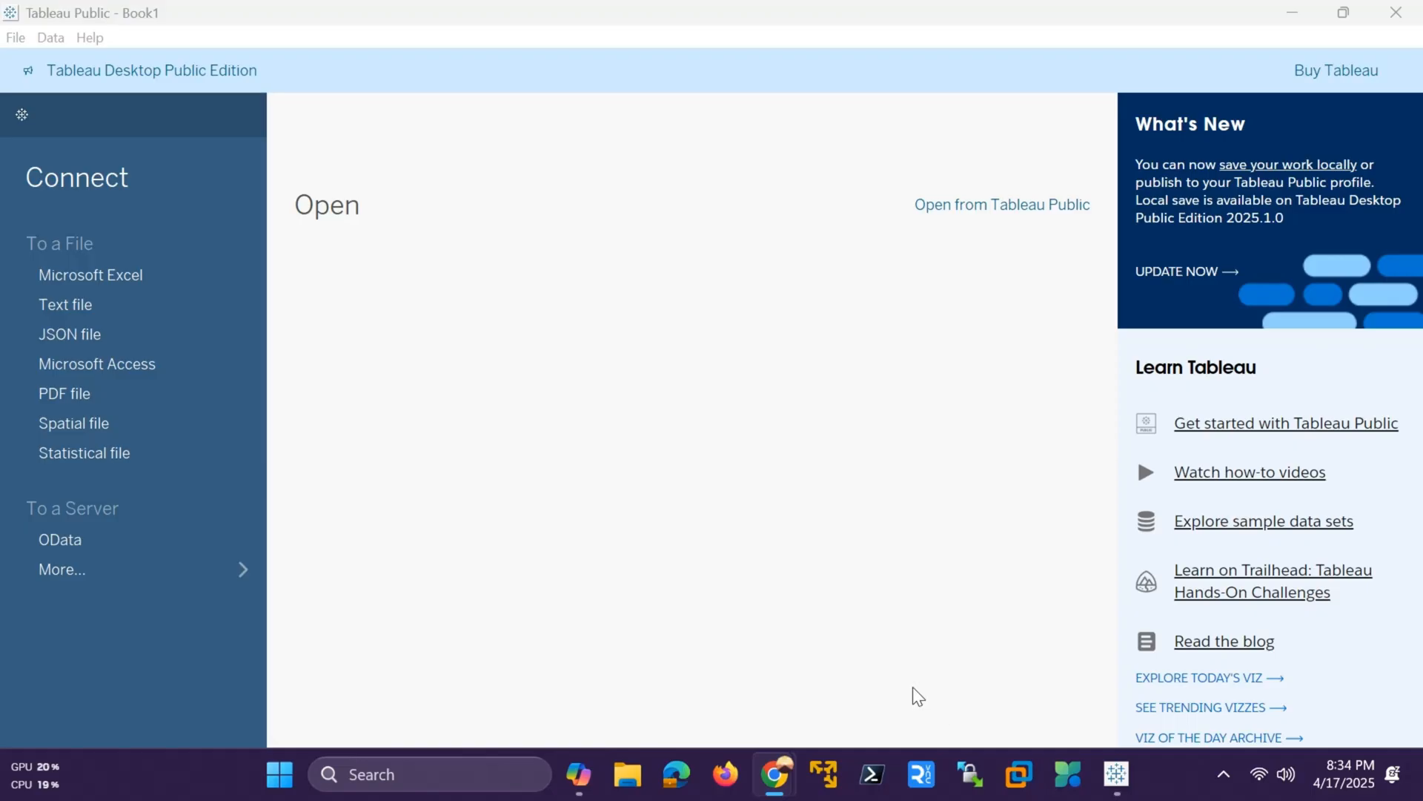
{"action": "mouse_move", "coordinate": [881, 452]}
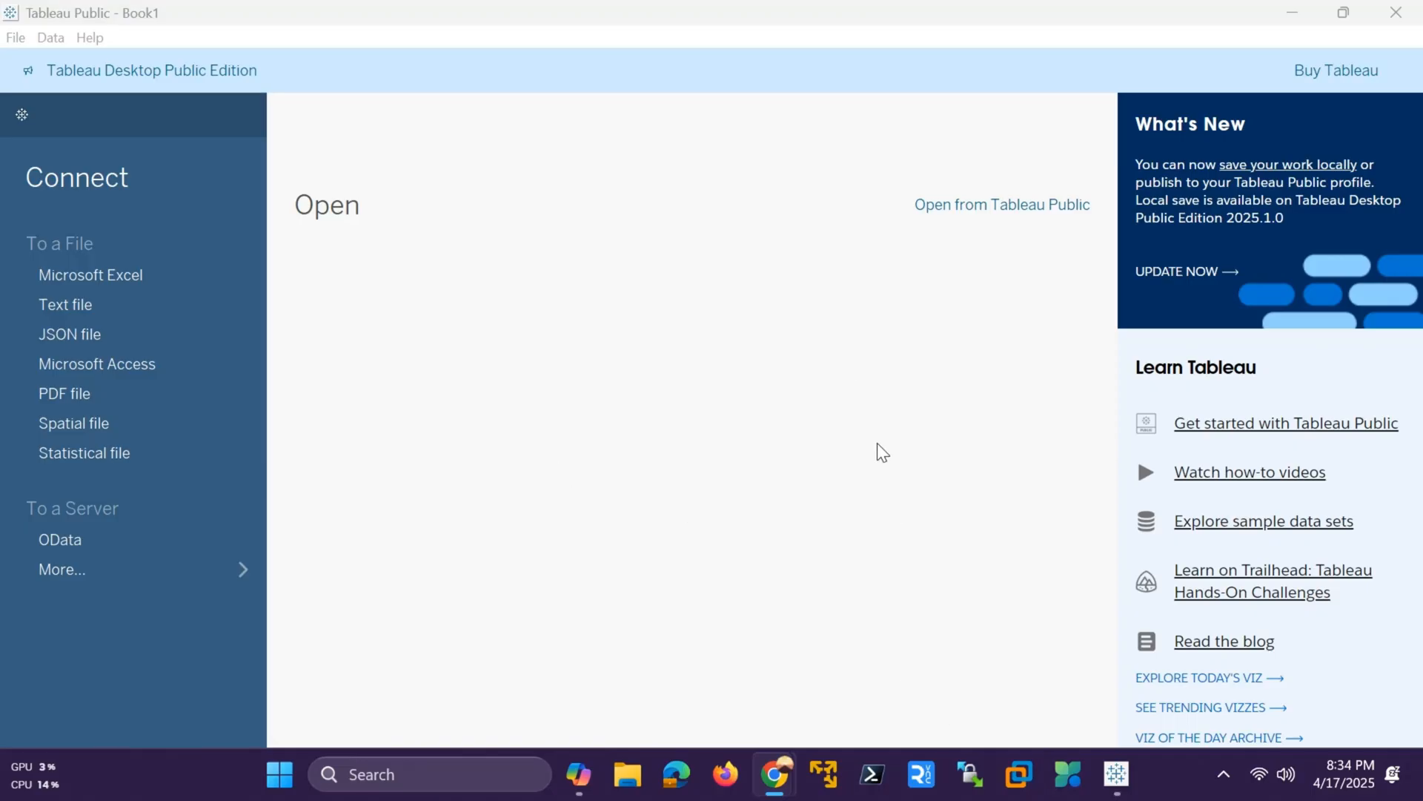
{"action": "mouse_move", "coordinate": [1200, 529]}
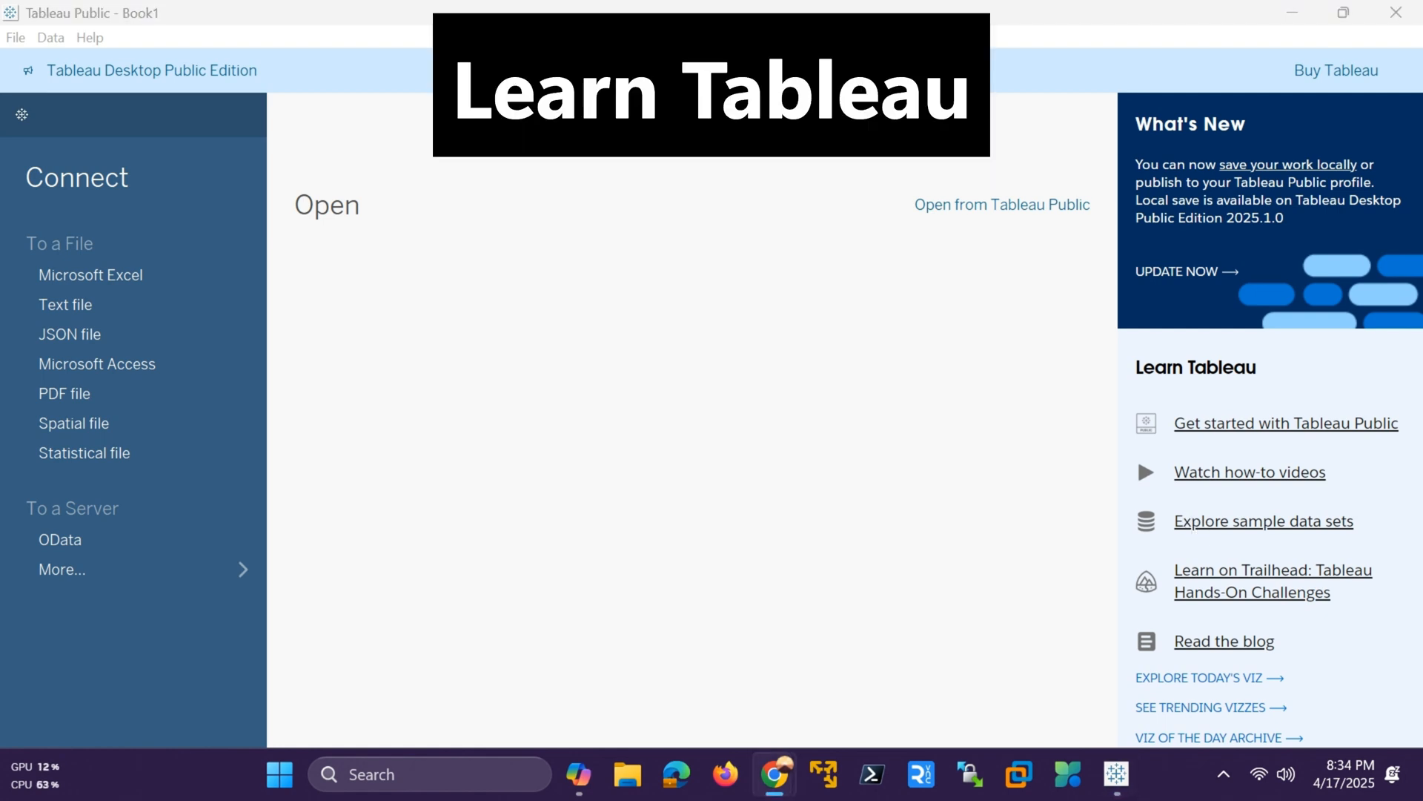
Download the Hollywood's Most Profitable Stories CSV from the sample data sets page to Downloads.
{"action": "left_click", "coordinate": [1261, 521]}
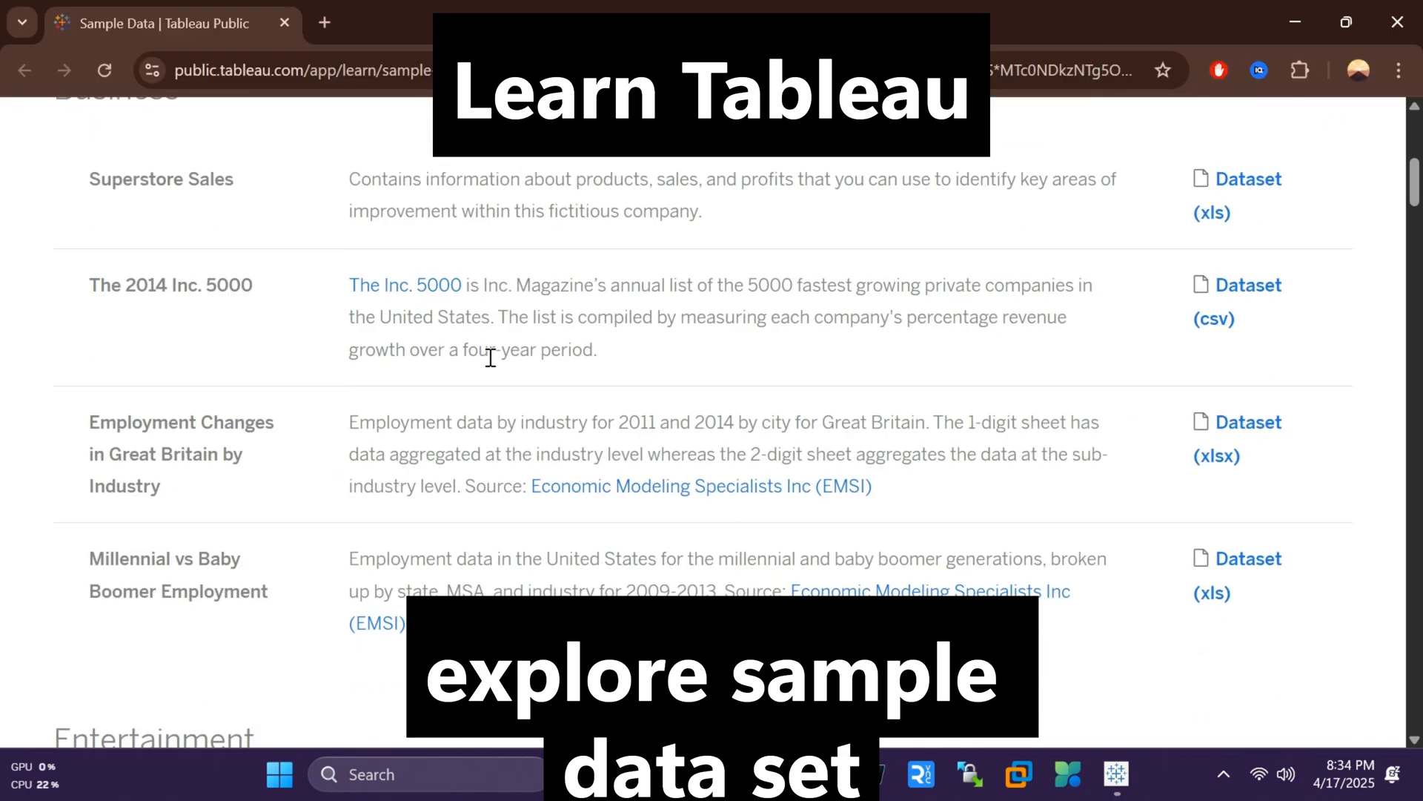
{"action": "scroll", "scroll_direction": "down", "scroll_amount": 3}
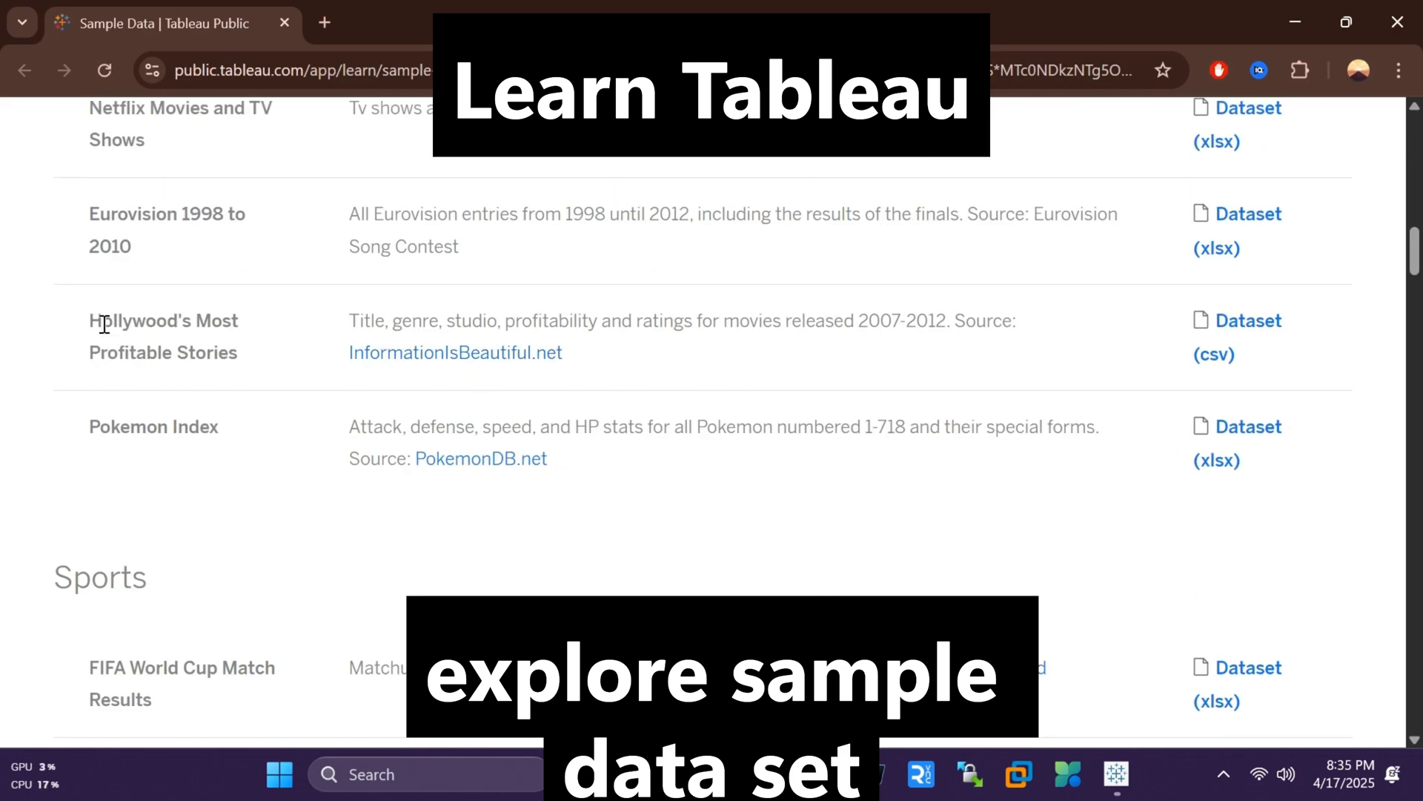
{"action": "left_click", "coordinate": [1234, 321]}
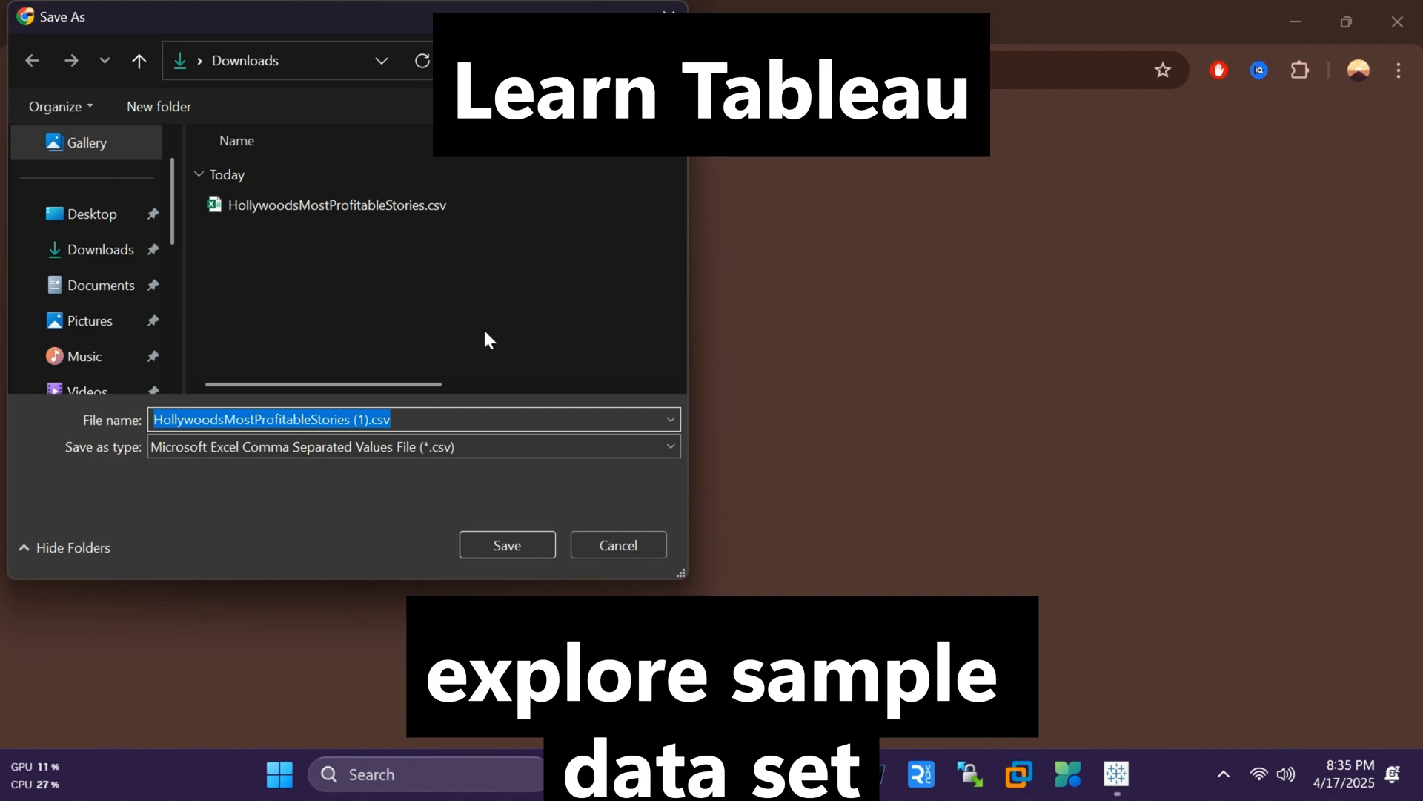
{"action": "left_click", "coordinate": [506, 545]}
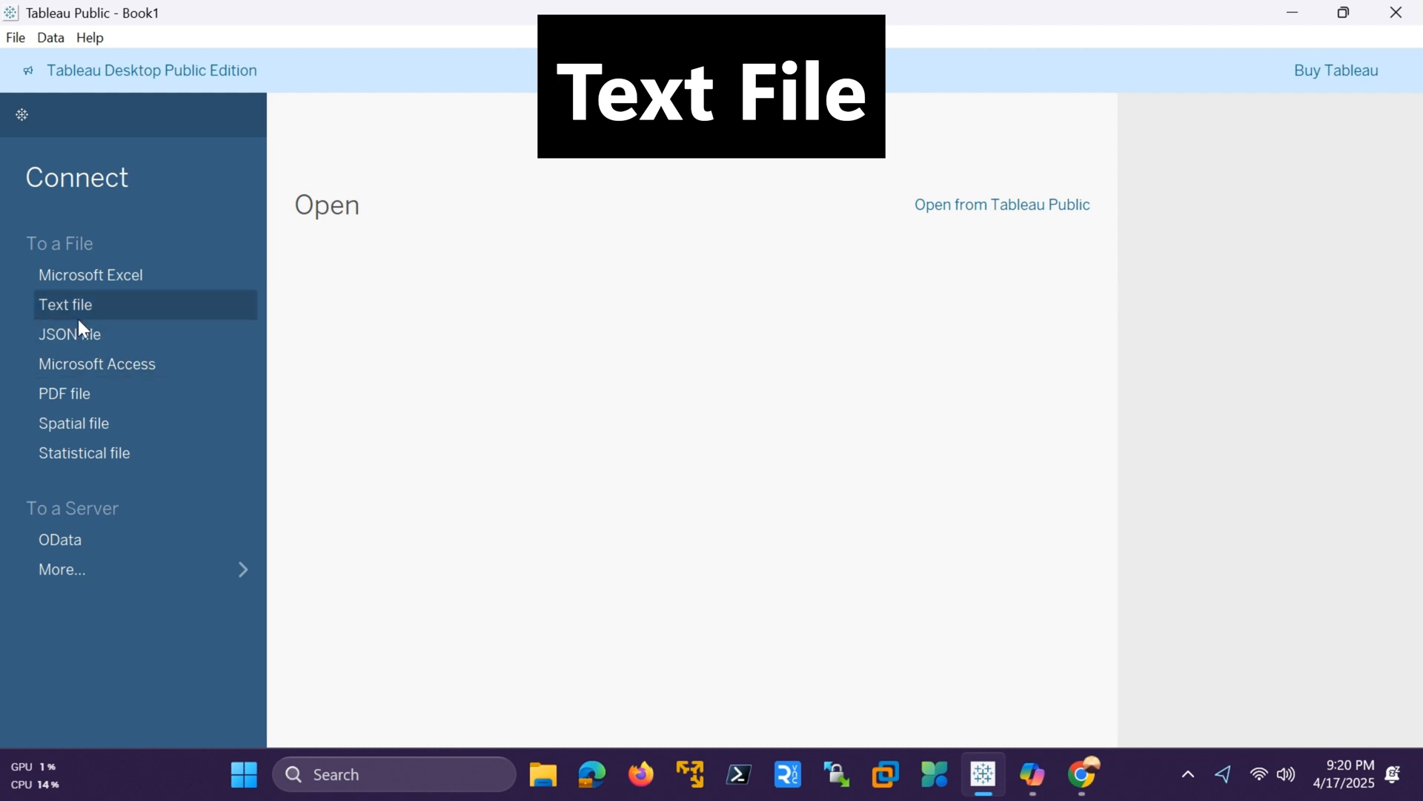
Connect a text-file source to HollywoodsMostProfitableStories.csv, previewing 8 fields and 74 rows.
{"action": "left_click", "coordinate": [65, 304]}
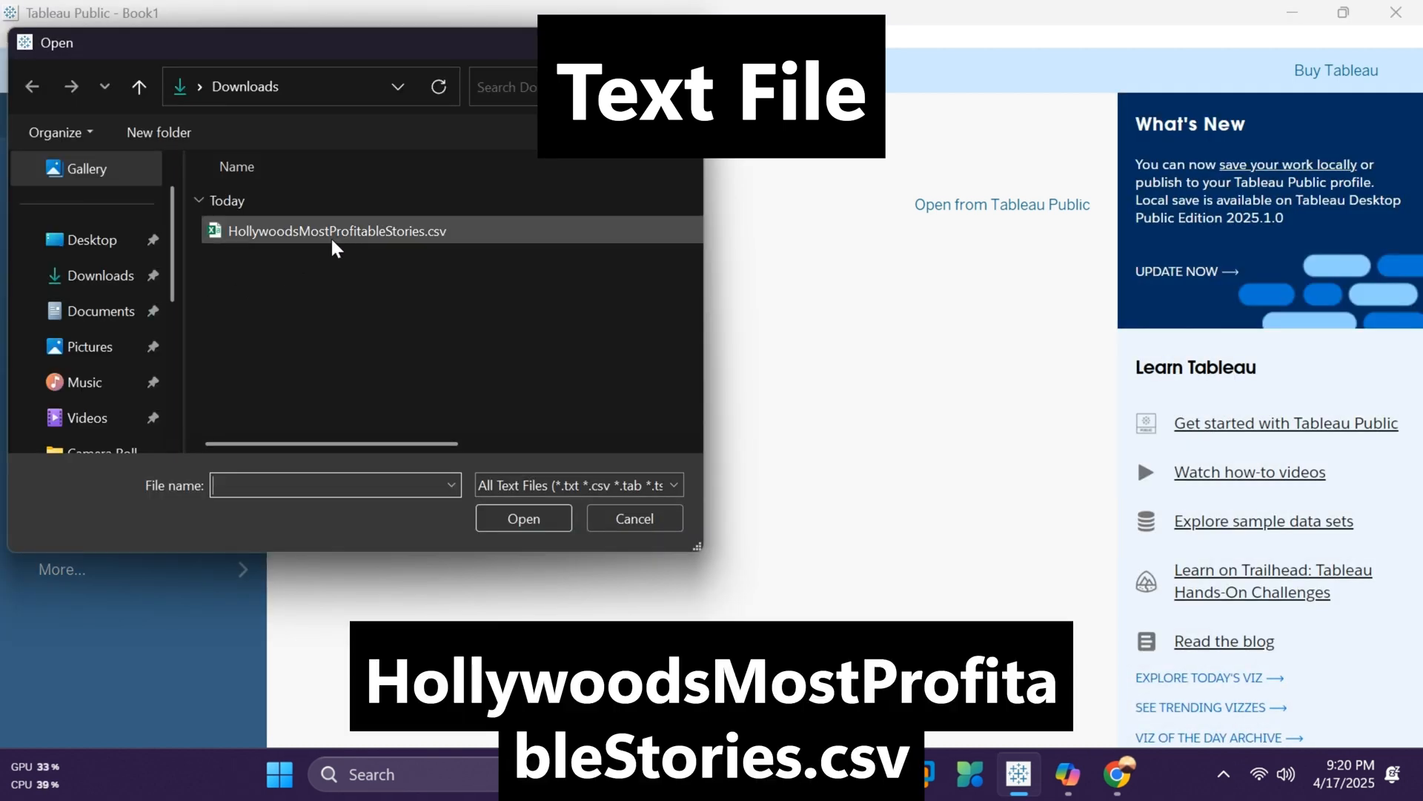
{"action": "left_click", "coordinate": [633, 518]}
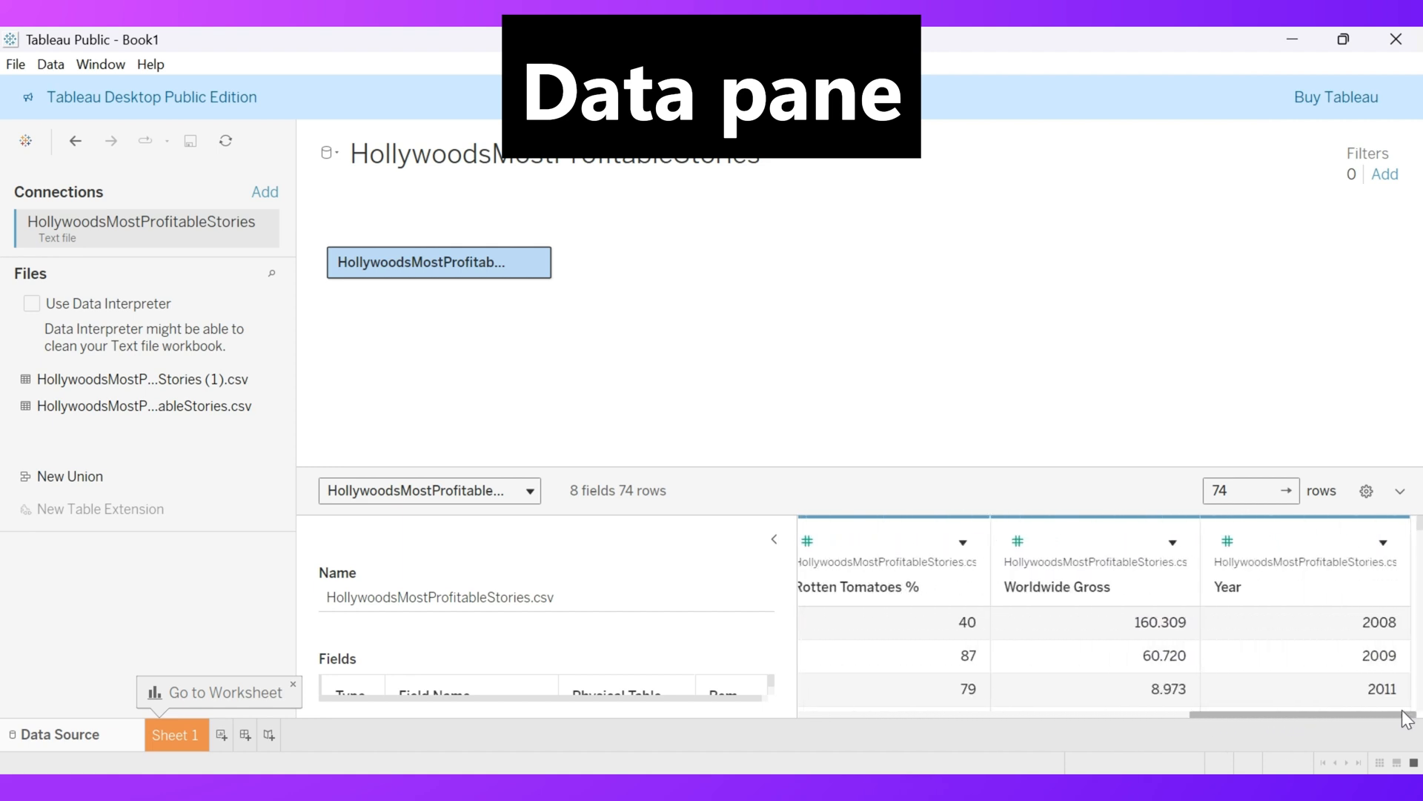
{"action": "mouse_move", "coordinate": [1218, 723]}
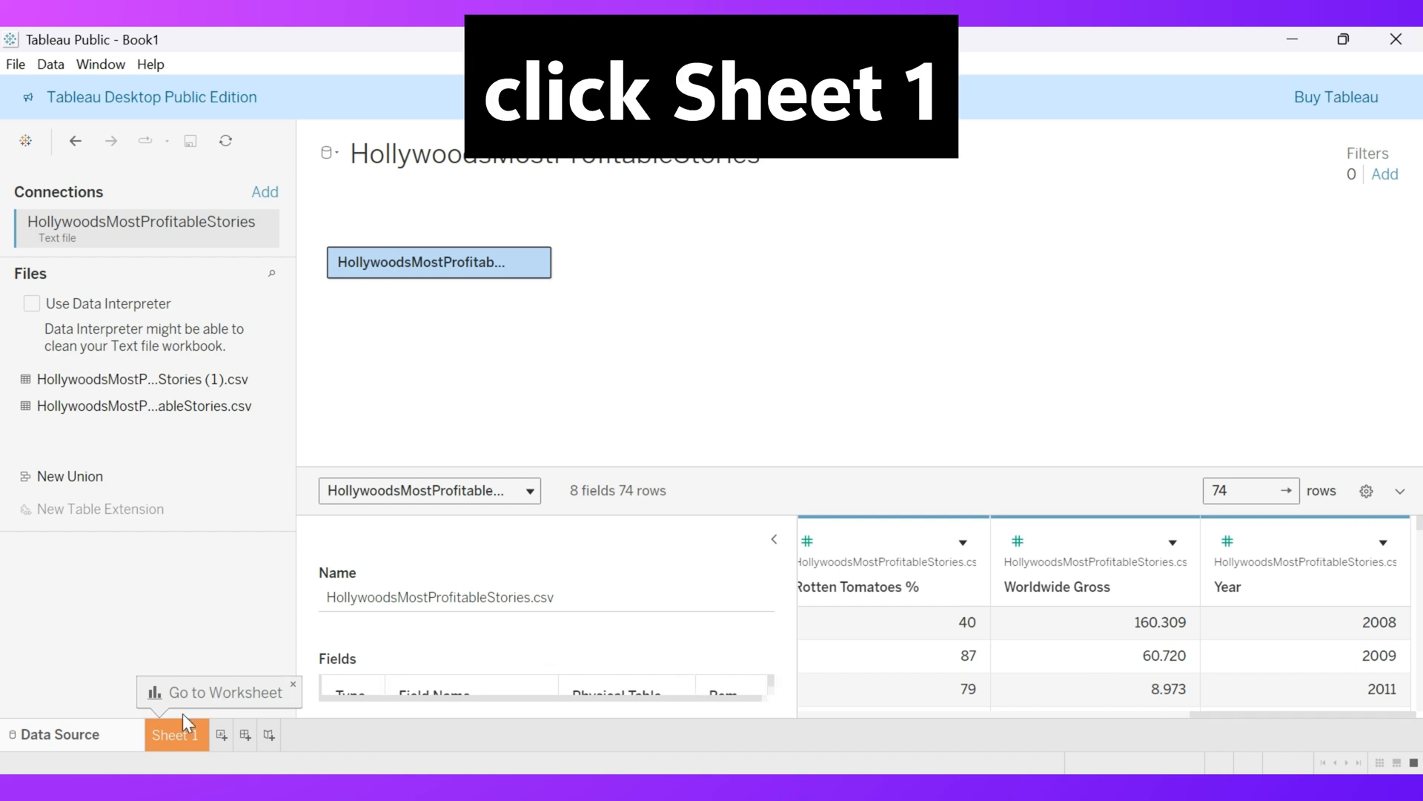
On Sheet 1, build bars of Rotten Tomatoes % and Worldwide Gross per Film.
{"action": "left_click", "coordinate": [176, 735]}
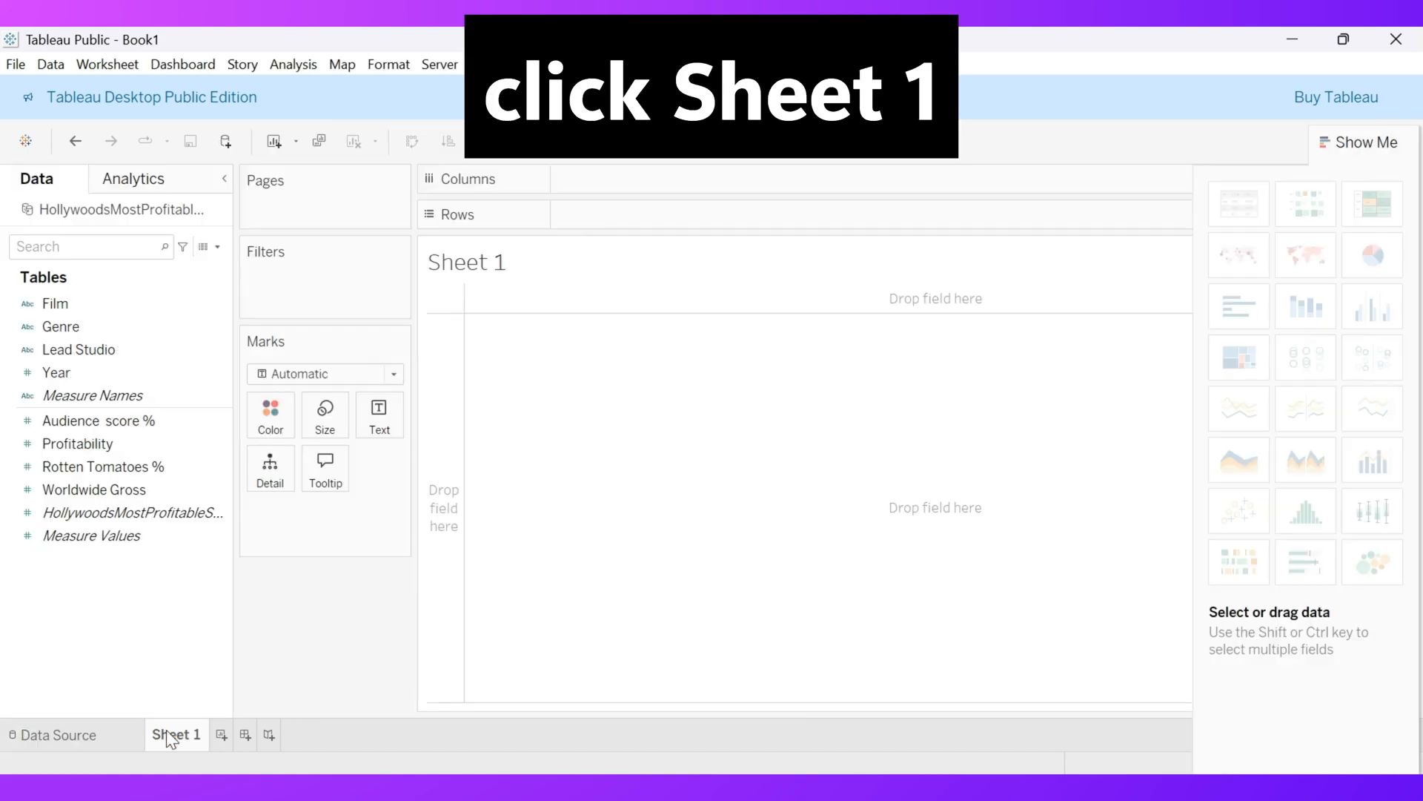
{"action": "left_click", "coordinate": [175, 734]}
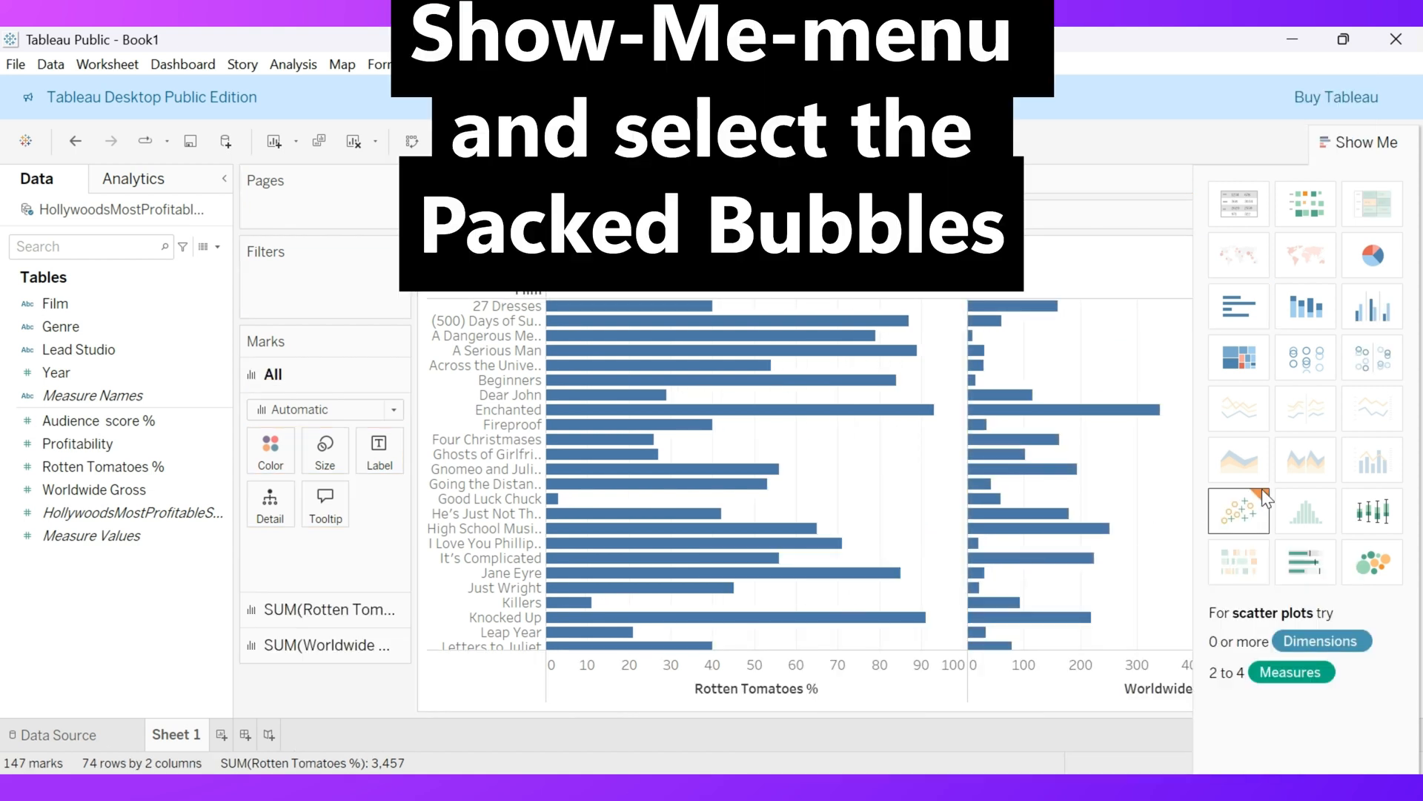
Switch the film bars to a Packed Bubbles chart from Show Me.
{"action": "left_click", "coordinate": [1372, 562]}
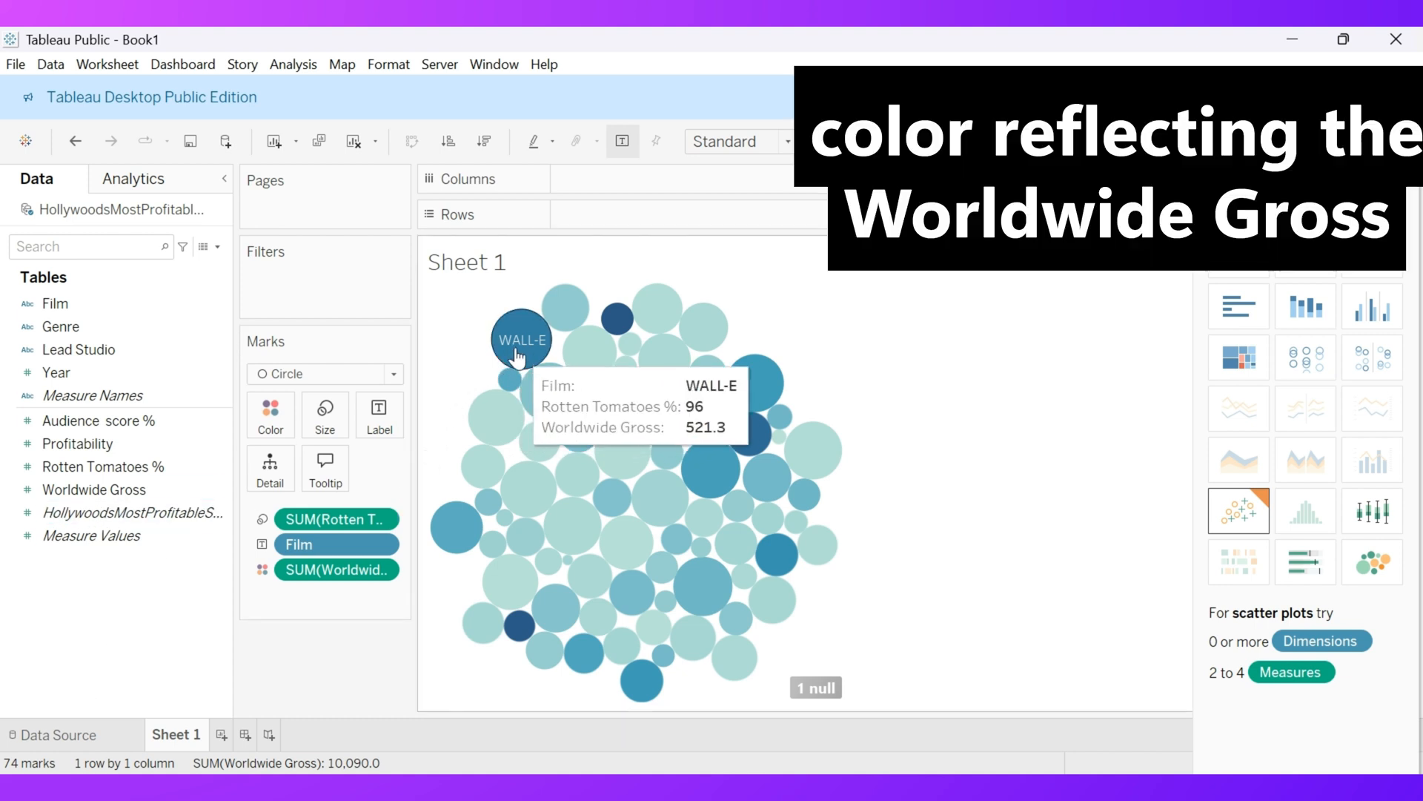
{"action": "mouse_move", "coordinate": [565, 304]}
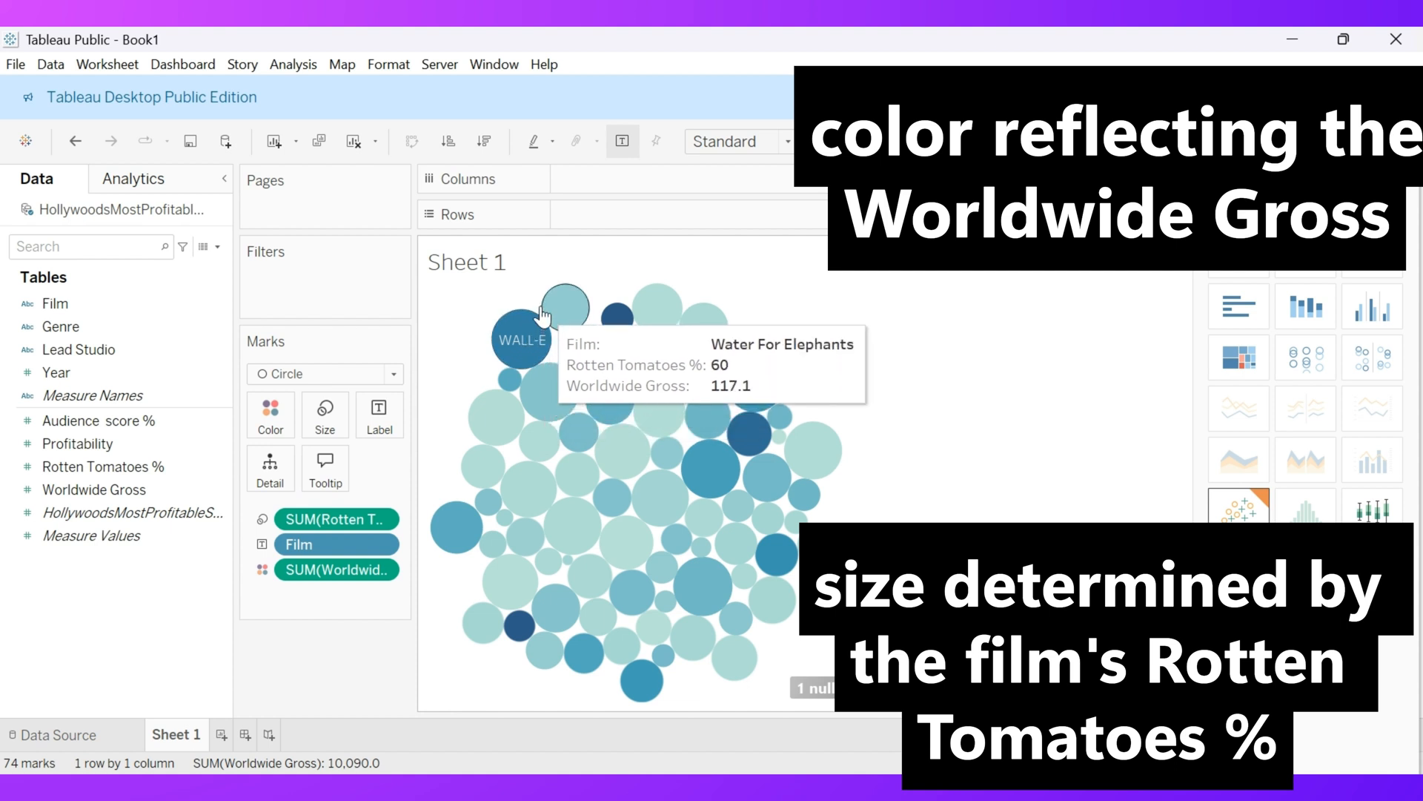
{"action": "mouse_move", "coordinate": [588, 354]}
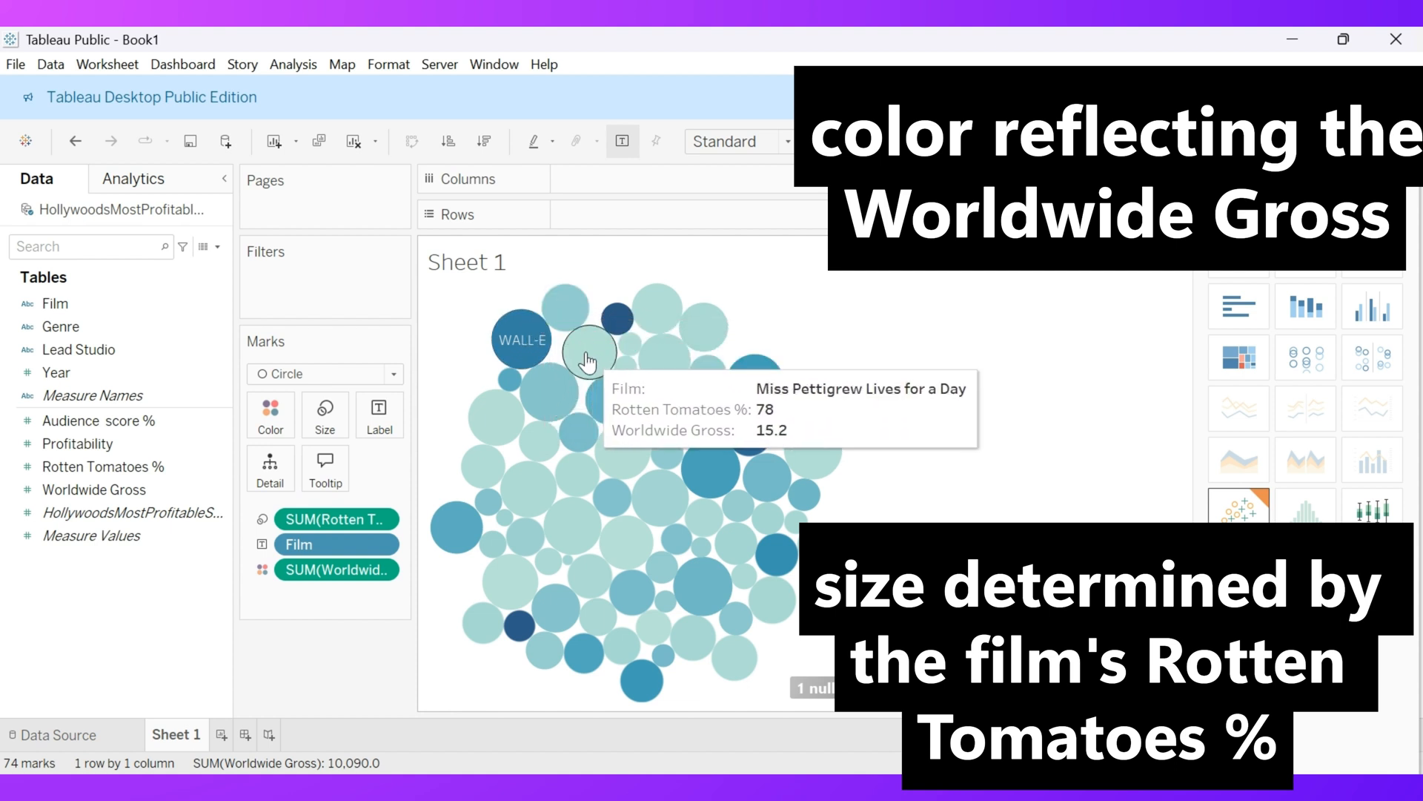
{"action": "mouse_move", "coordinate": [618, 319]}
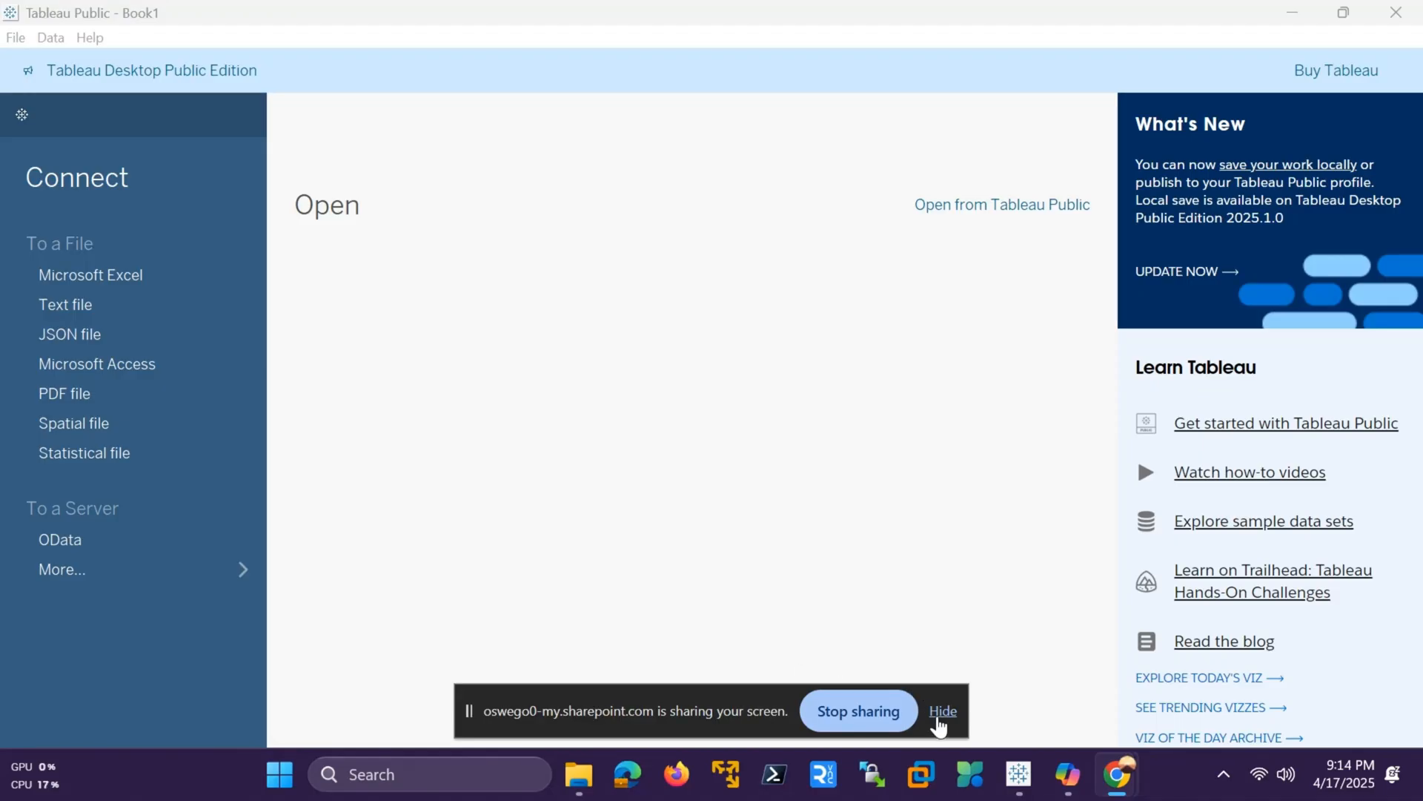
Download the Summer Olympics Medalist Dataset xlsx from the sample data page to Downloads.
{"action": "left_click", "coordinate": [941, 710]}
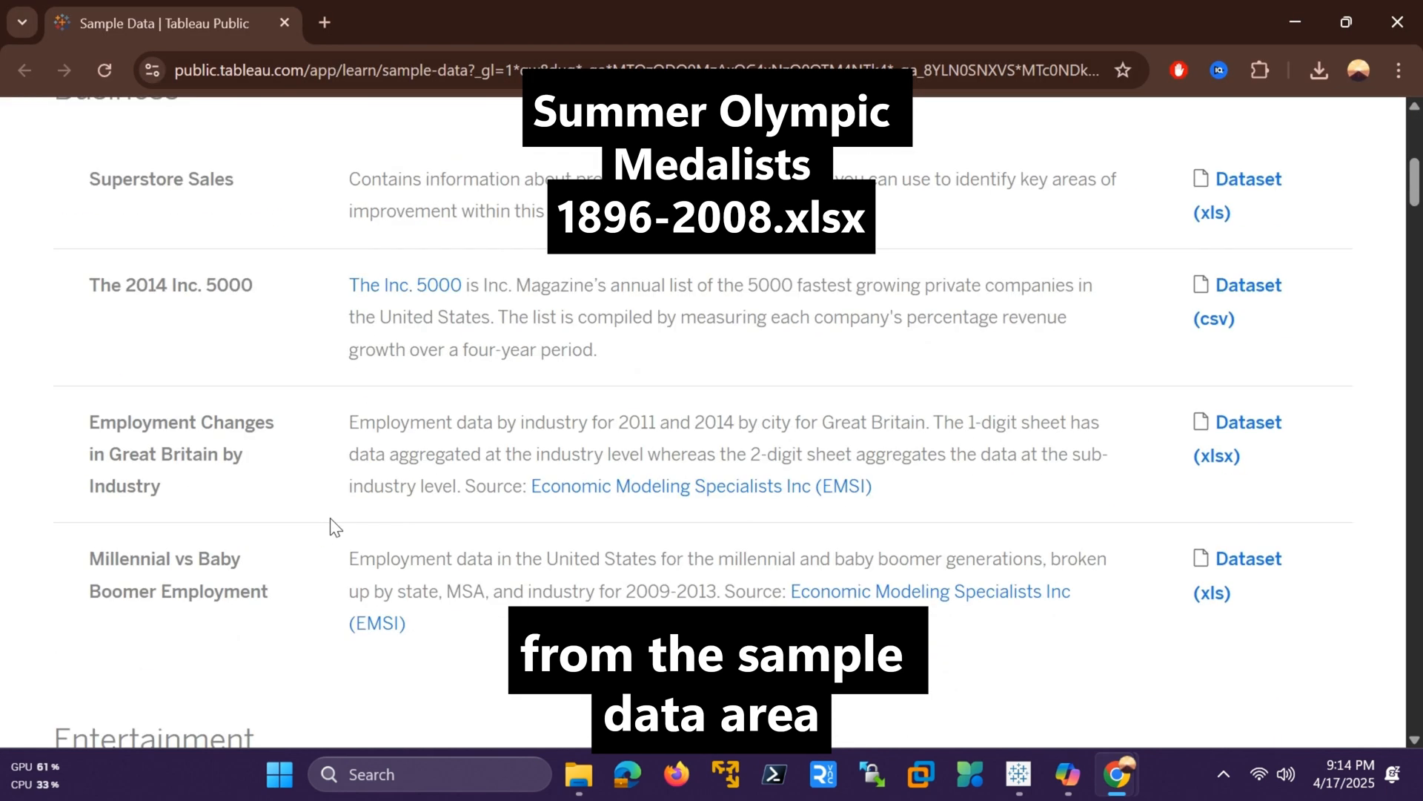
{"action": "scroll", "scroll_direction": "down", "scroll_amount": 3}
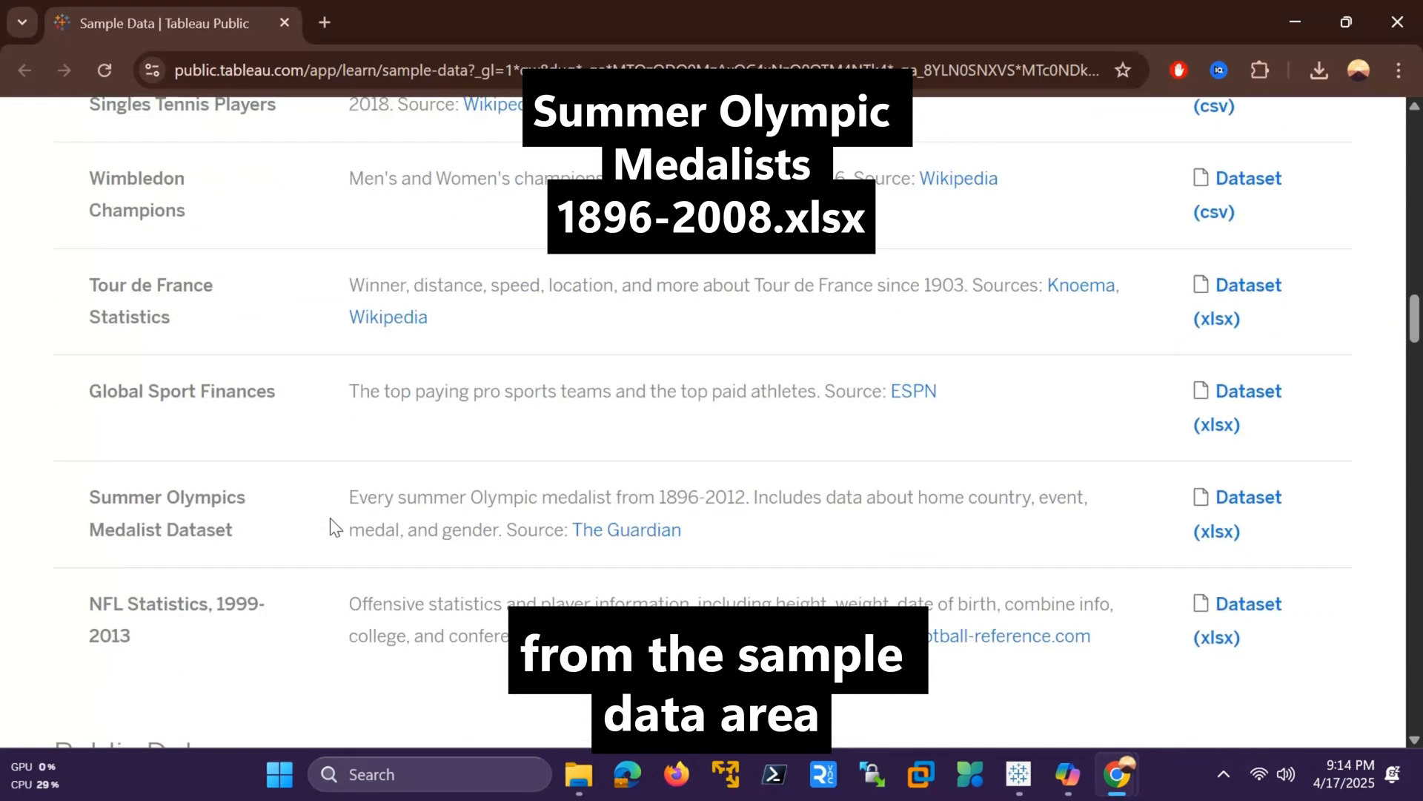
{"action": "left_click", "coordinate": [1235, 497]}
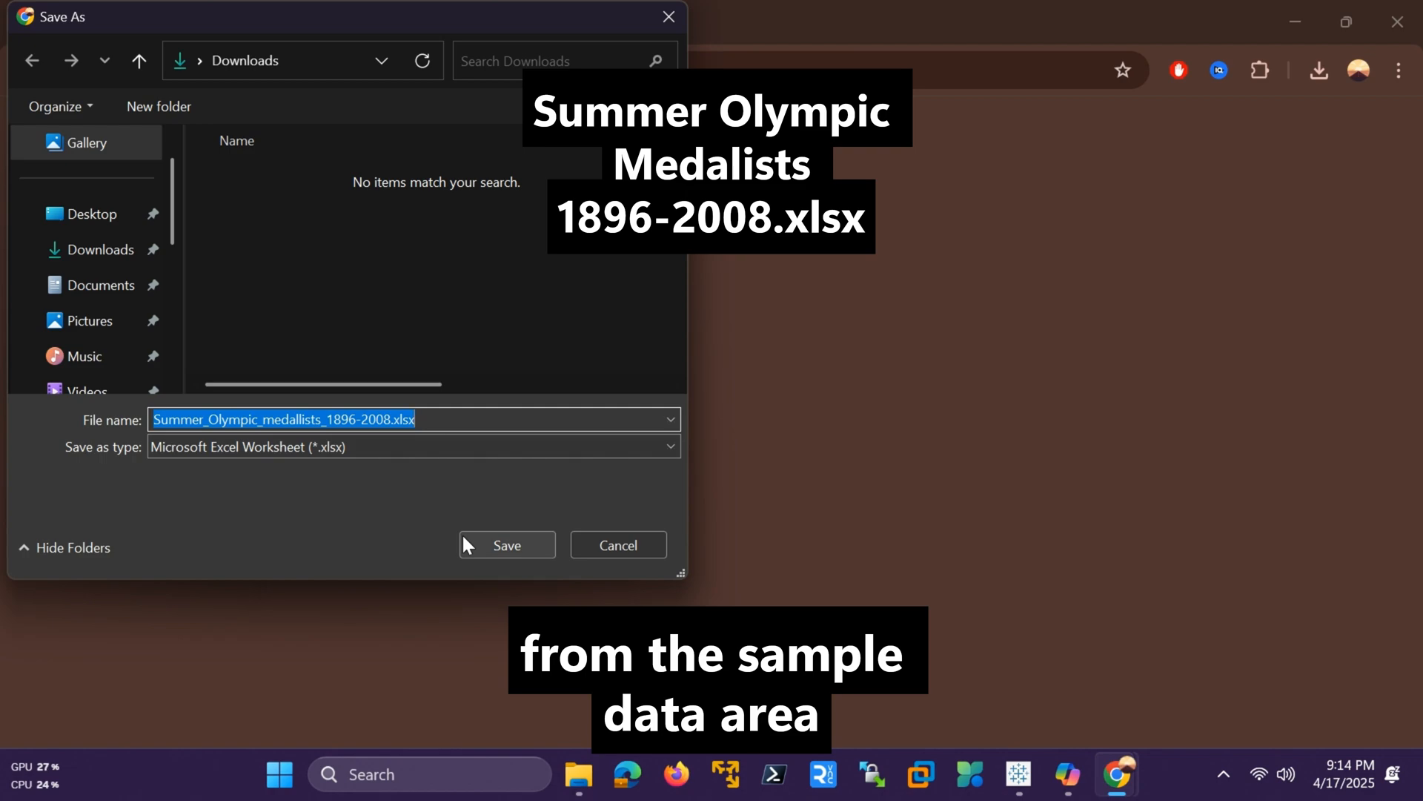
{"action": "left_click", "coordinate": [506, 545]}
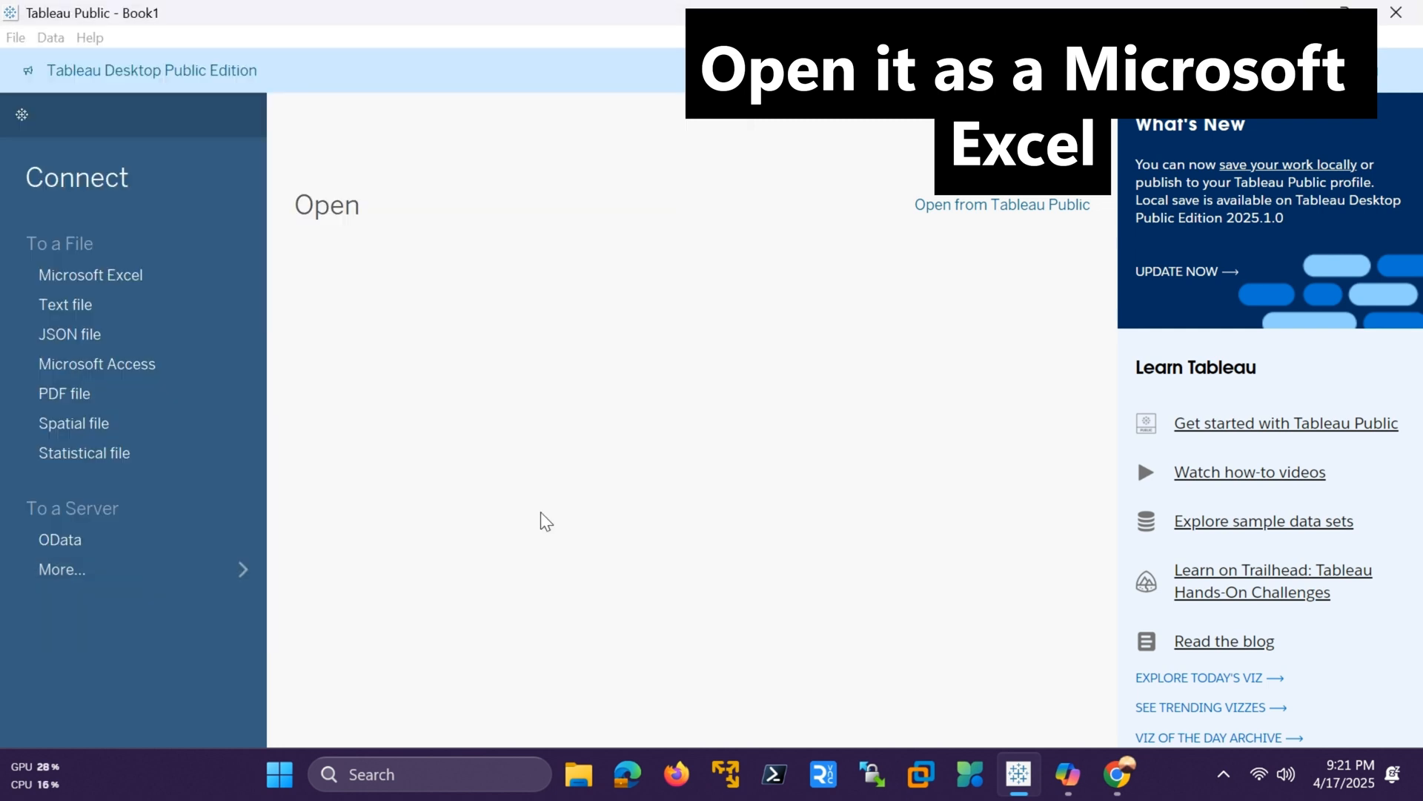
Connect to the Olympic medallists Excel workbook and add the TEAM EVENTS FIXED sheet.
{"action": "left_click", "coordinate": [90, 274]}
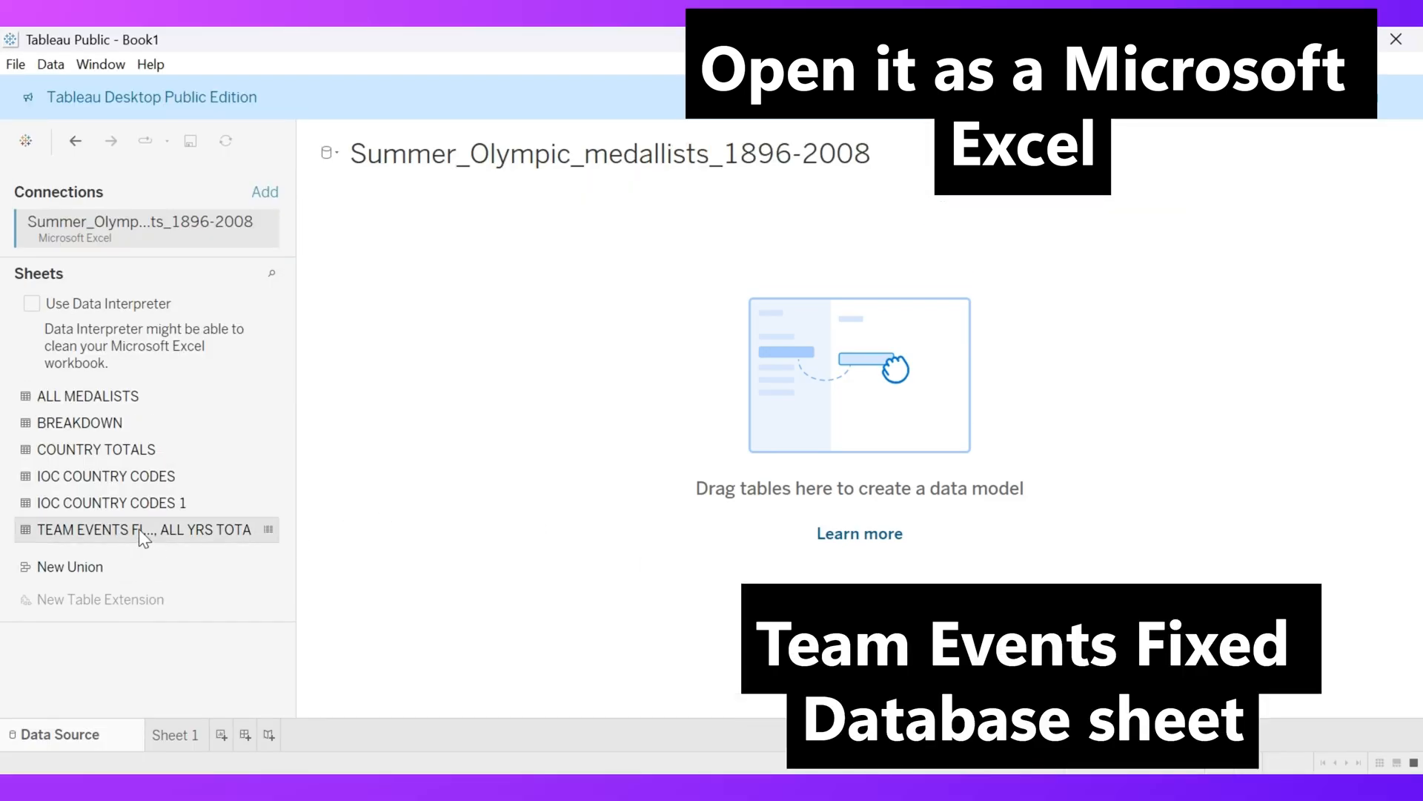
{"action": "left_click_drag", "start_coordinate": [137, 530], "coordinate": [438, 262]}
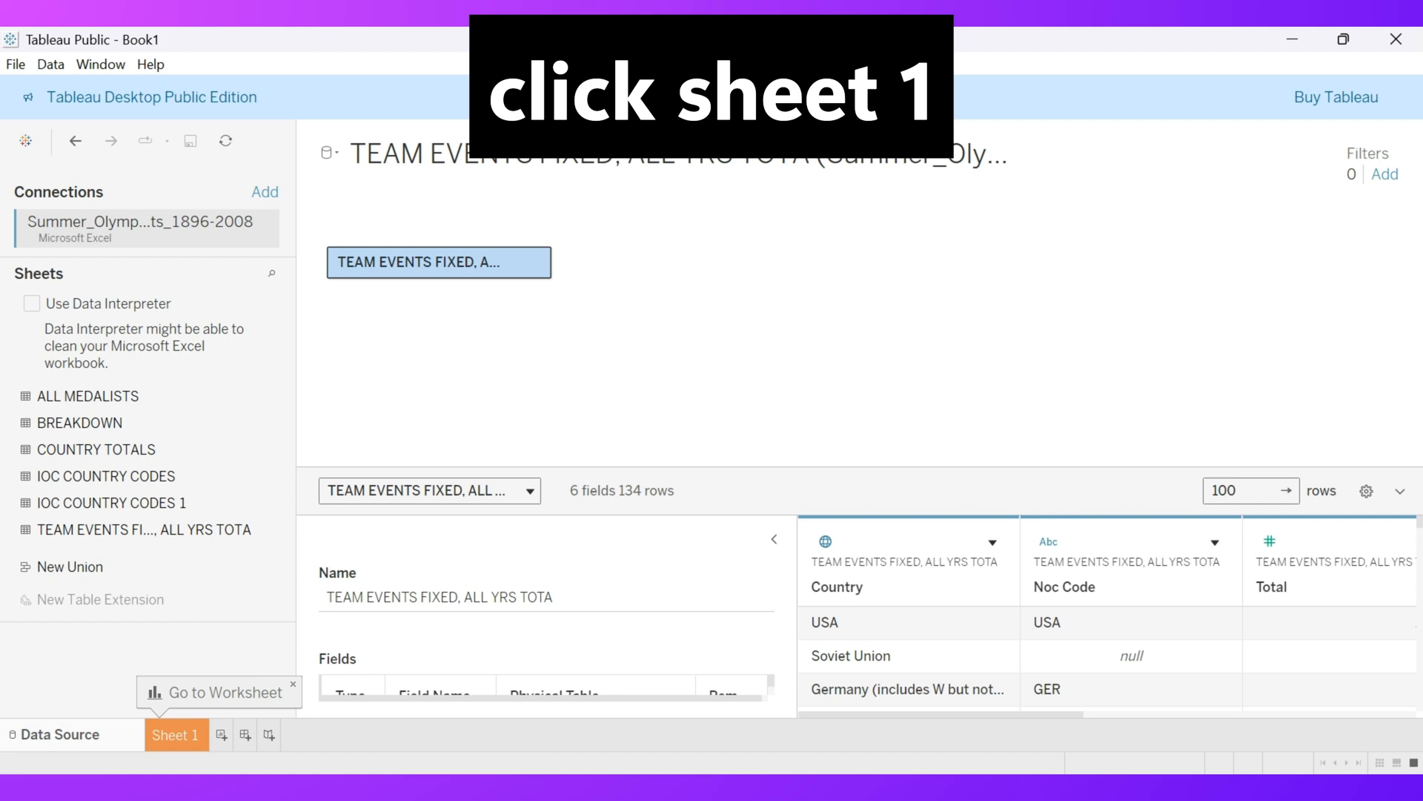
On Sheet 1, plot Total medals on Columns against Country for horizontal bars.
{"action": "left_click", "coordinate": [177, 735]}
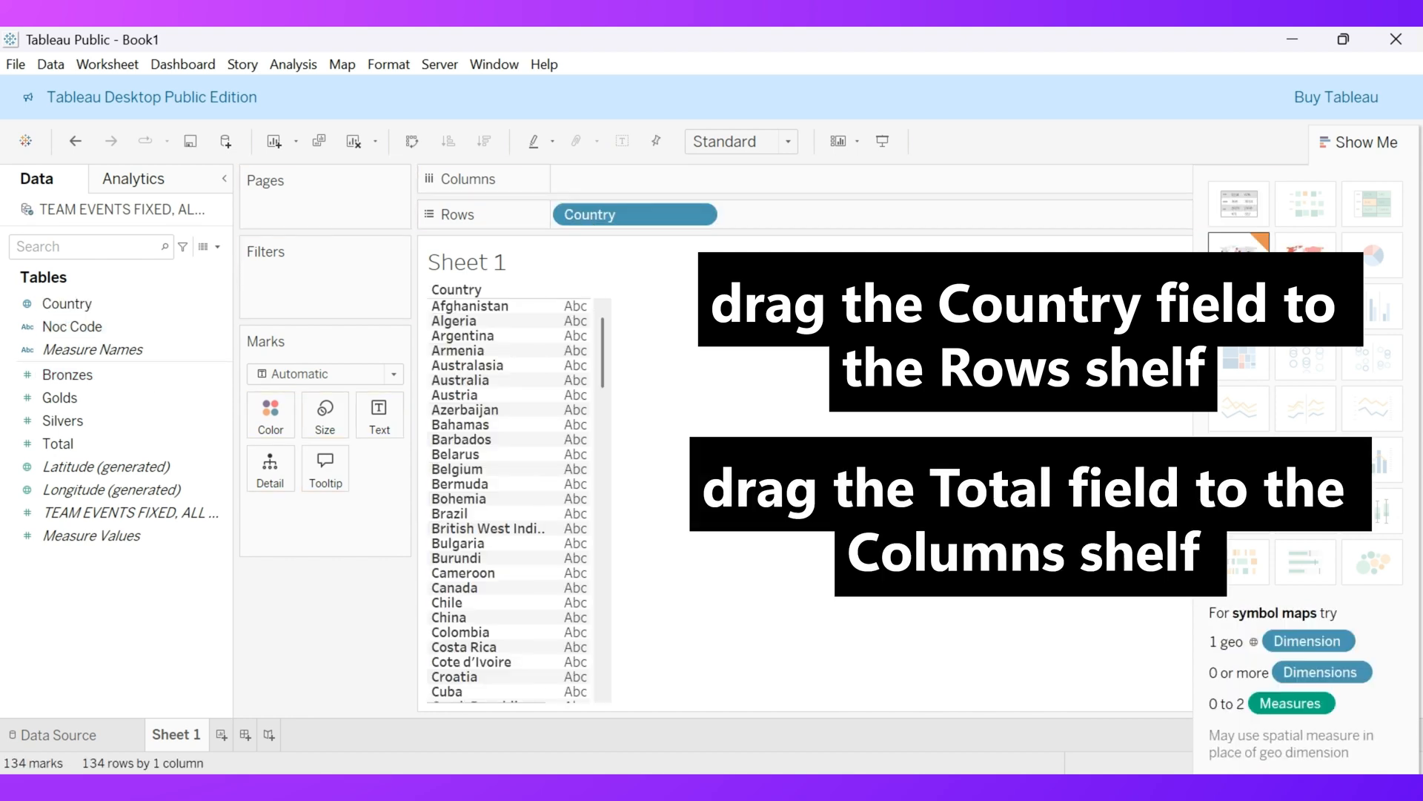
{"action": "left_click_drag", "start_coordinate": [58, 444], "coordinate": [635, 178]}
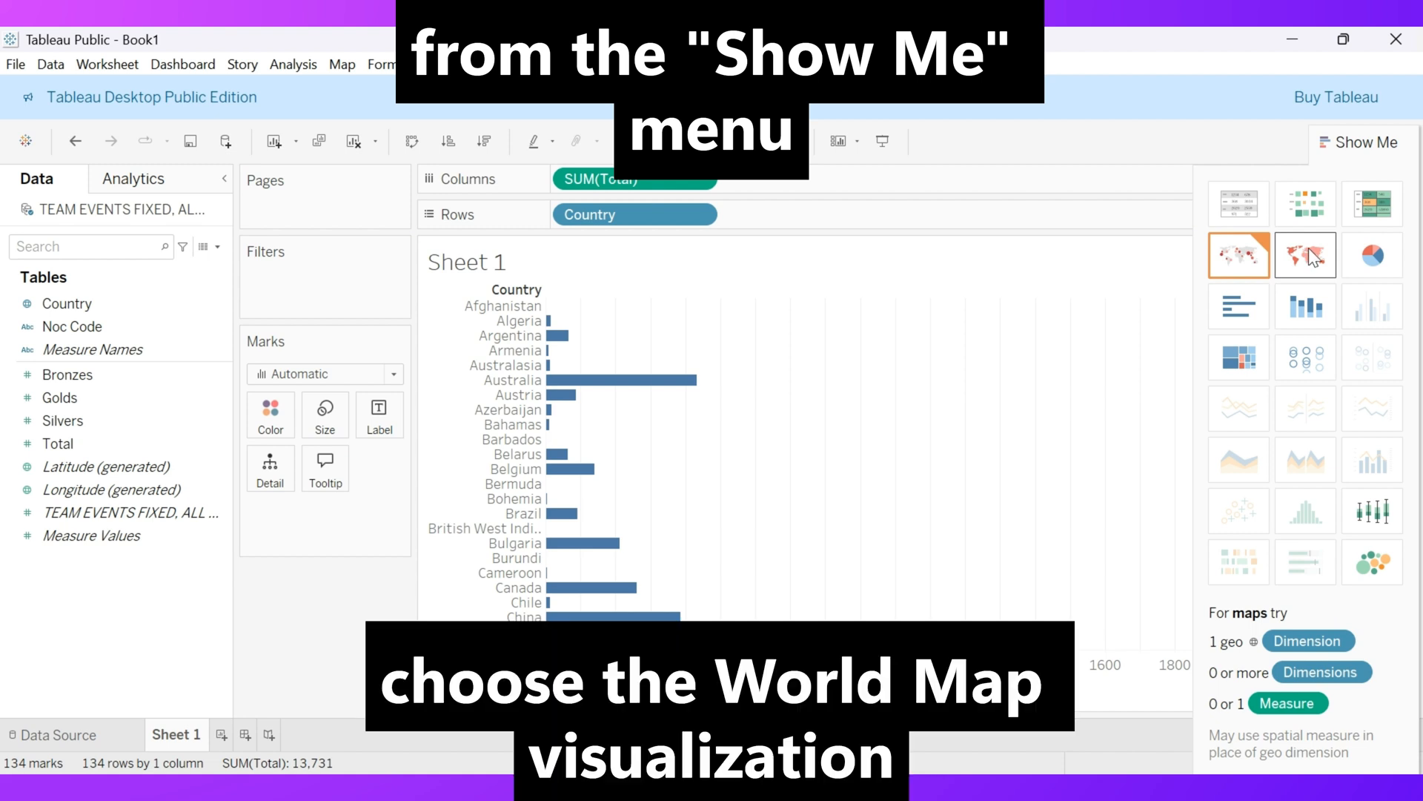
Switch the country medal bars to a filled map chart from Show Me.
{"action": "left_click", "coordinate": [1305, 255]}
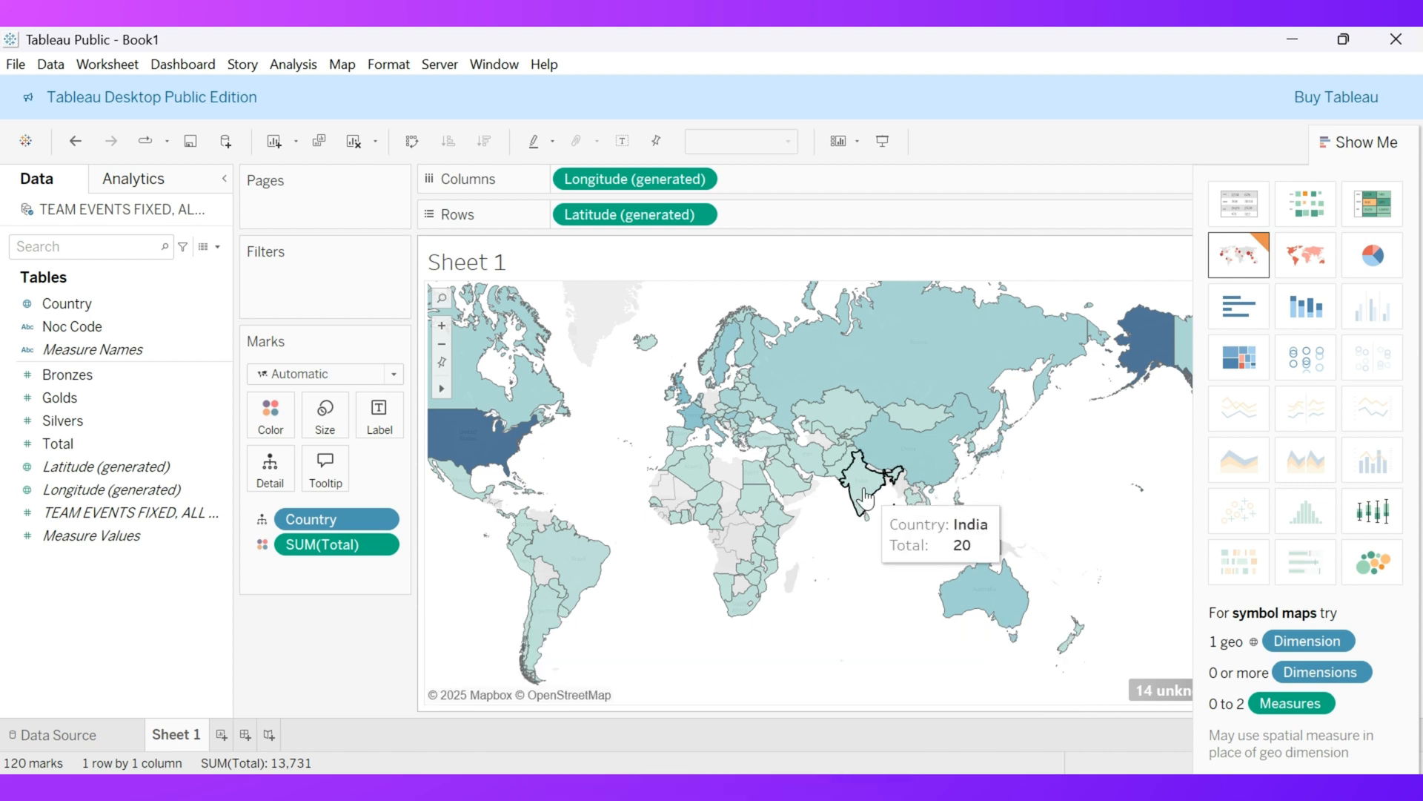
{"action": "mouse_move", "coordinate": [846, 545]}
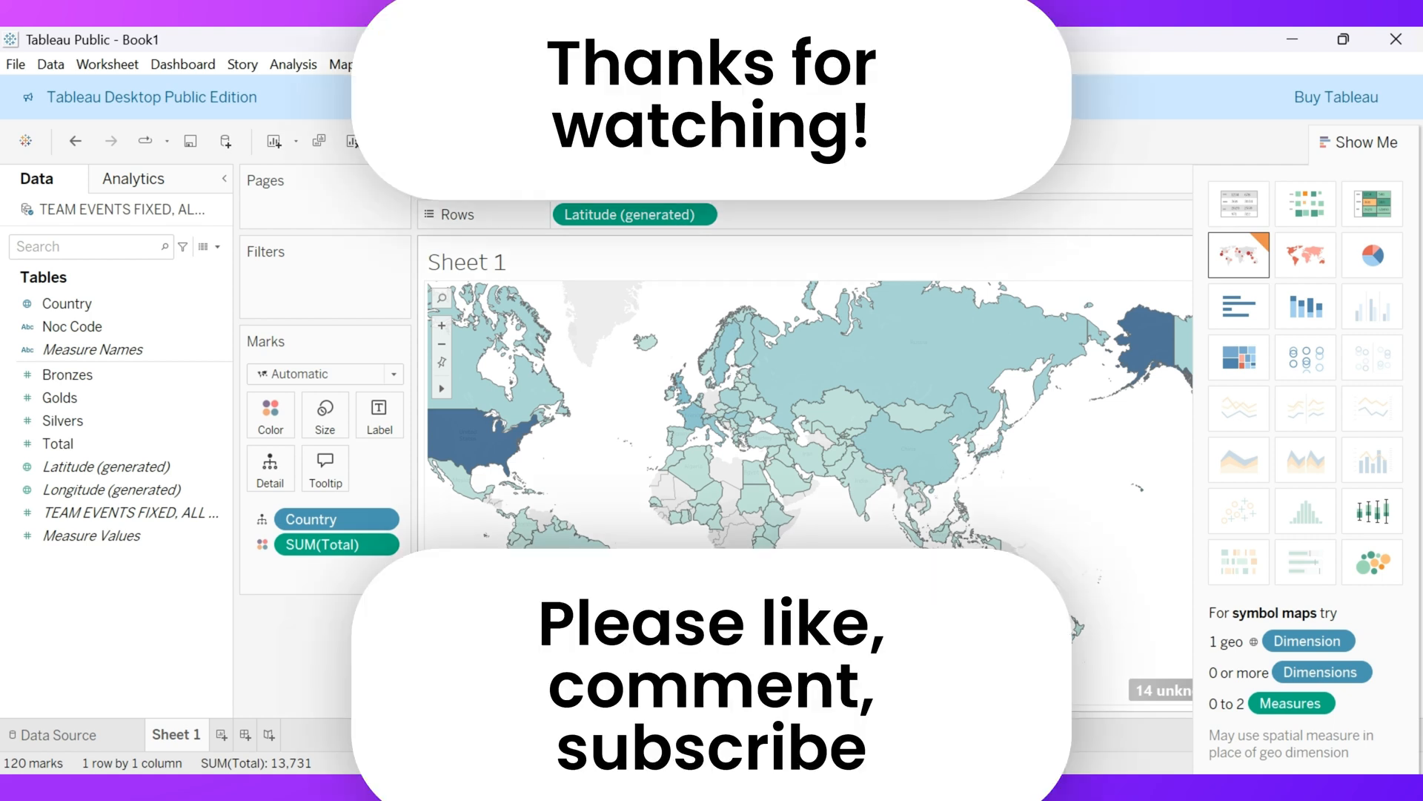
{"action": "mouse_move", "coordinate": [468, 444]}
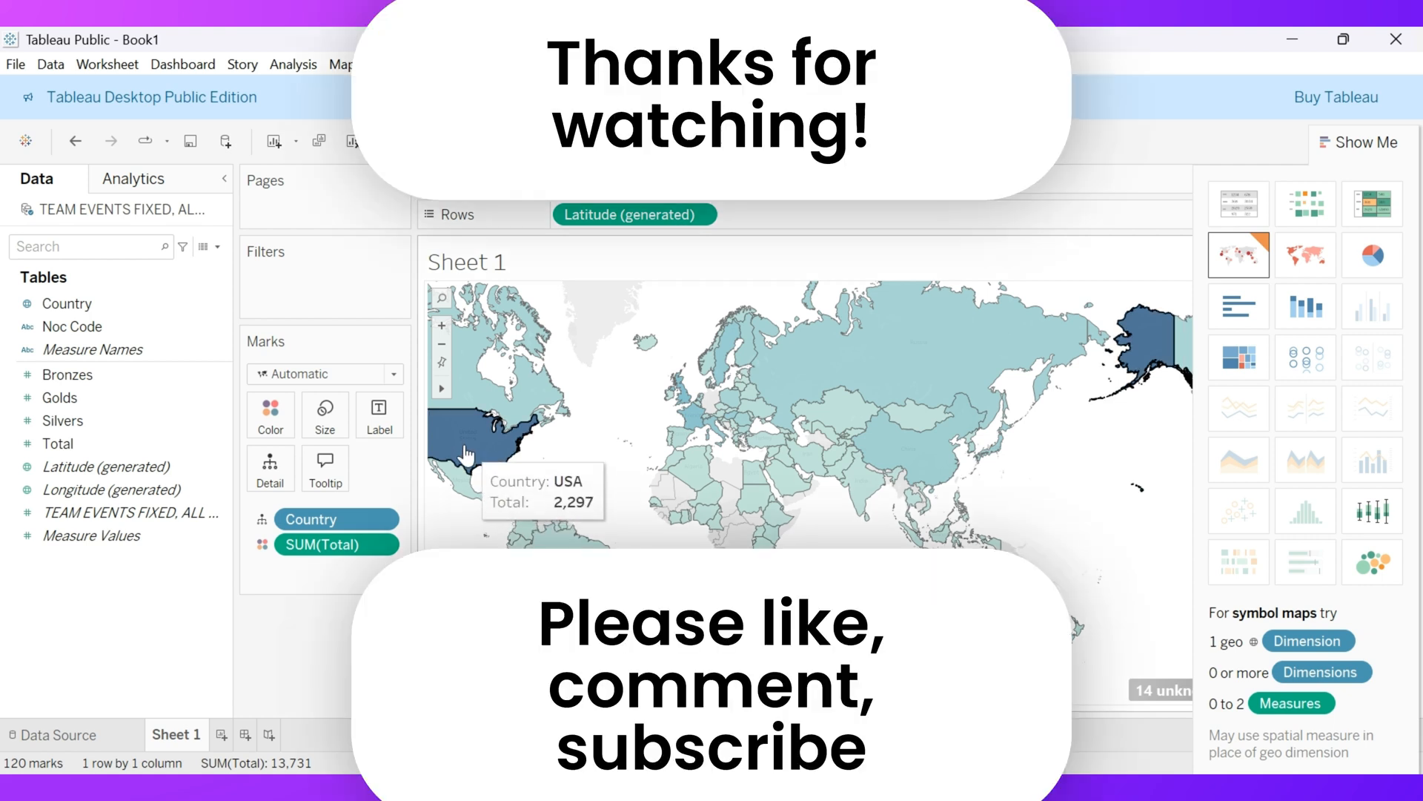